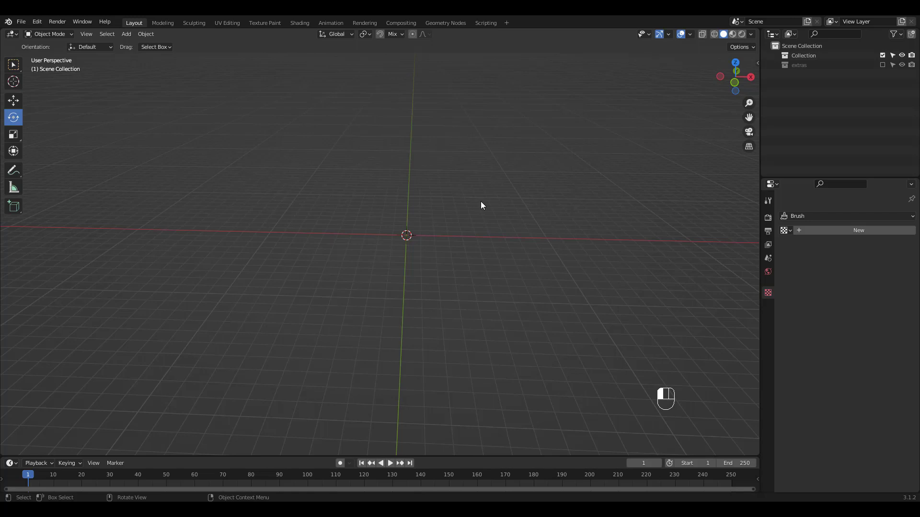
- Add a default 2 m mesh cube at the world origin with Shift+A
key(shift)
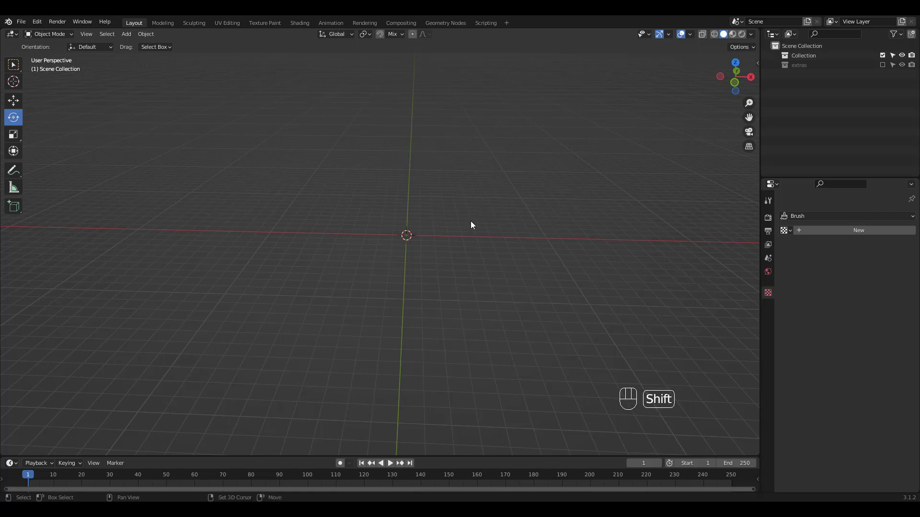
key(shift+a)
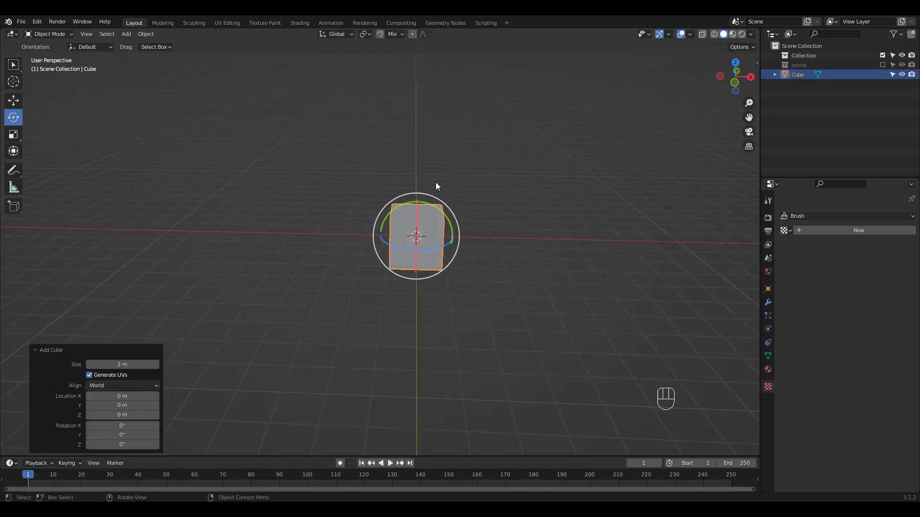
- Unwrap the cube with Smart UV Project in UV Editing, then return to Layout
click(227, 23)
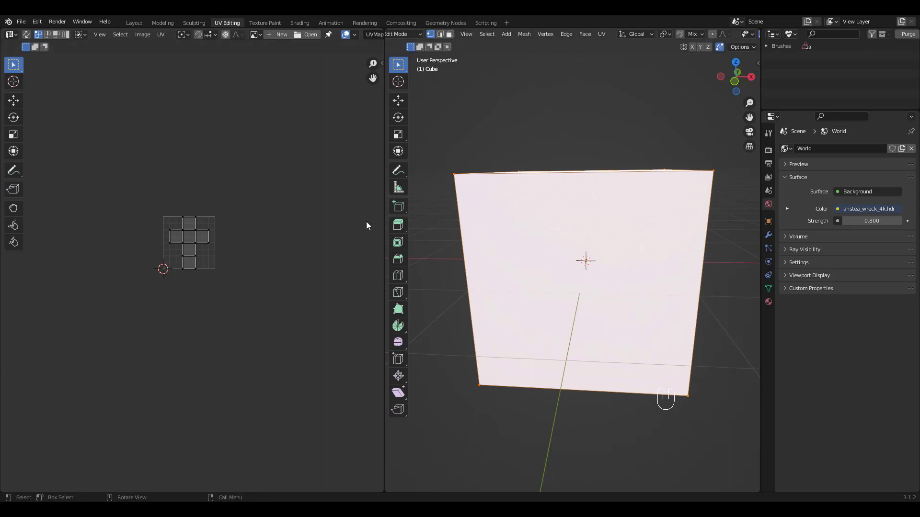
mouse_move(211, 212)
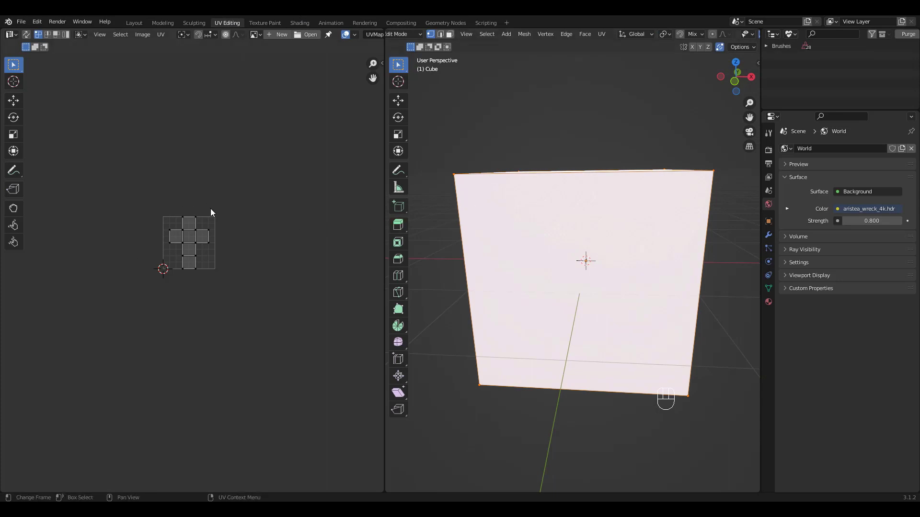
mouse_move(562, 192)
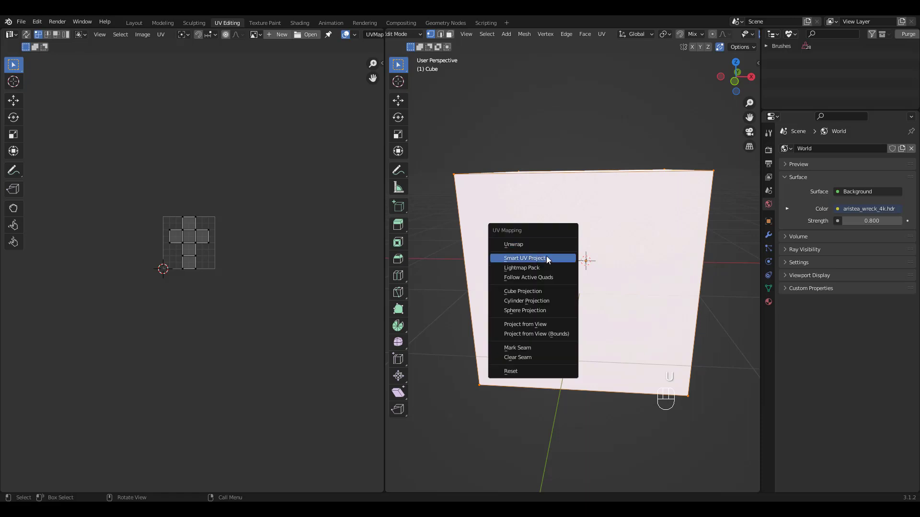
click(524, 259)
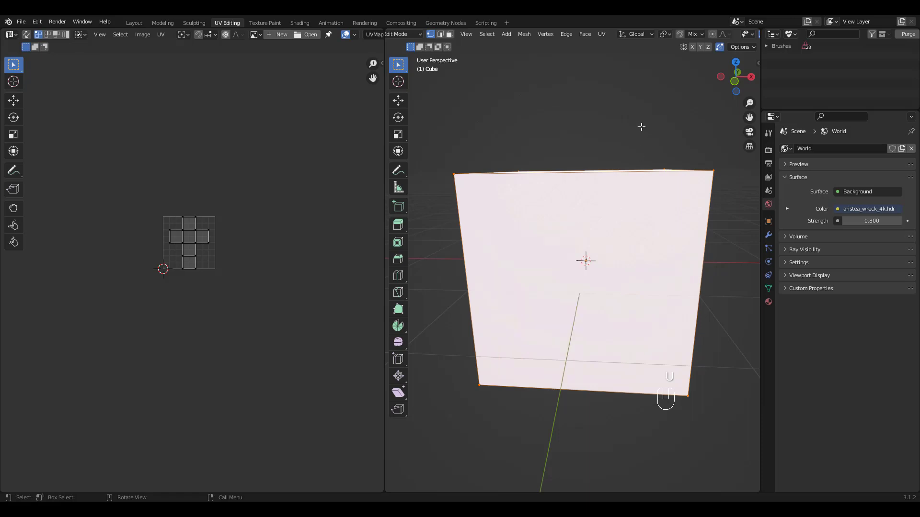
click(133, 23)
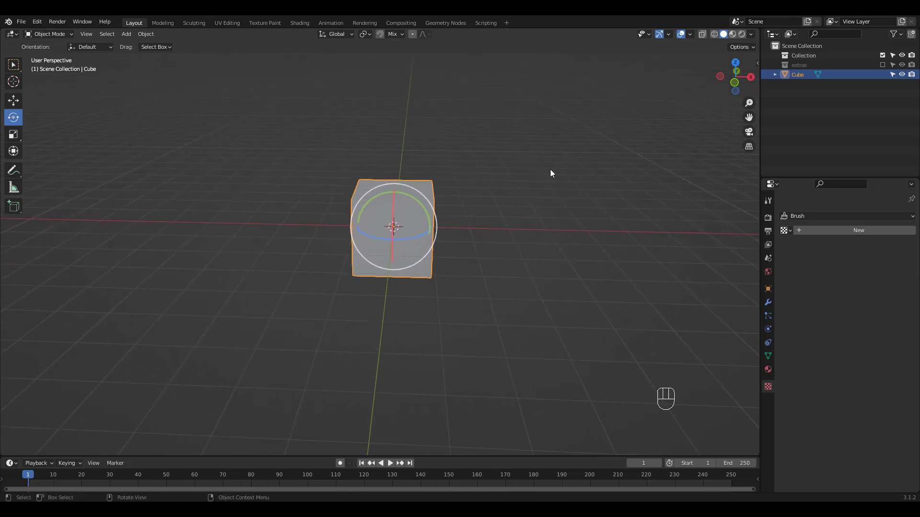
- Create a new material on the cube and switch to the Texture Paint workspace
click(767, 369)
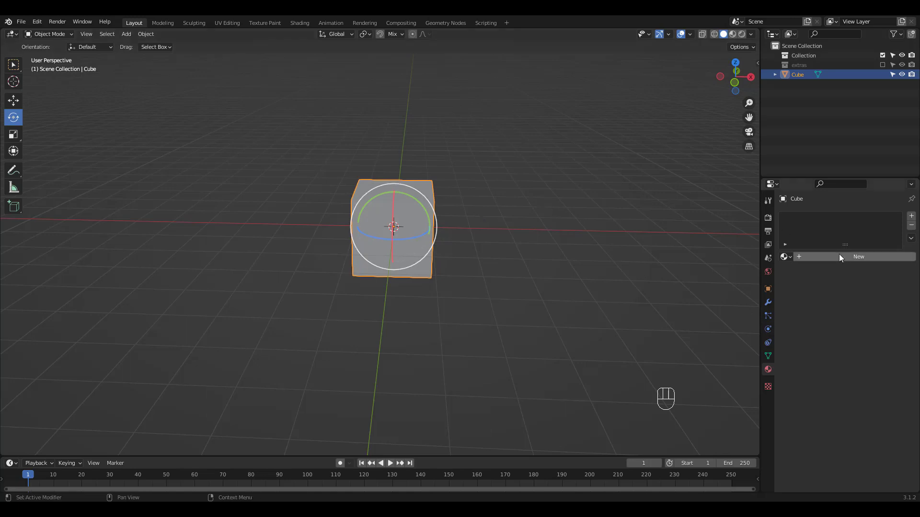
click(265, 23)
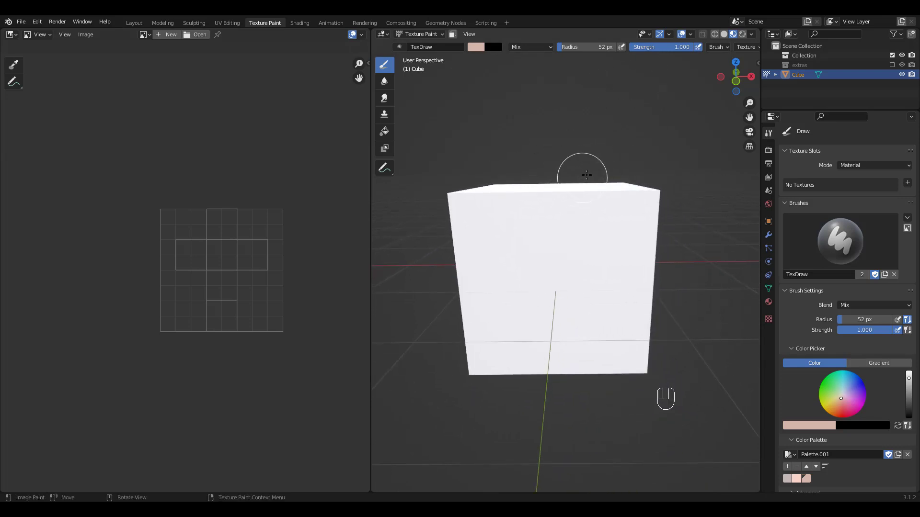
mouse_move(821, 186)
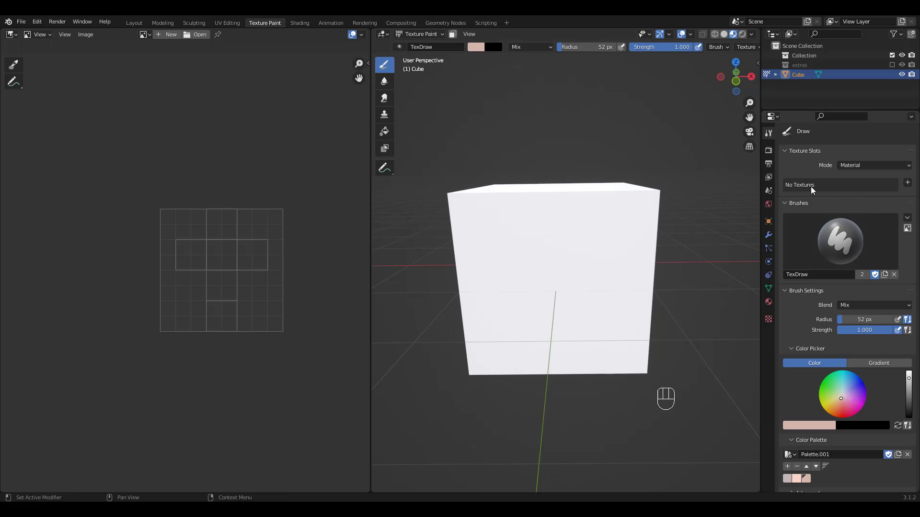
- Add a Base Color texture slot, starting a blank 1024 px image
click(907, 183)
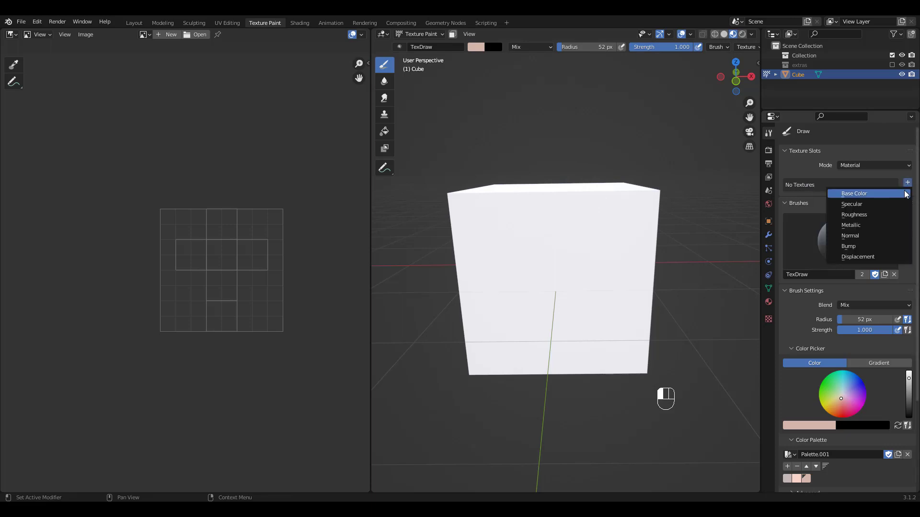
click(854, 193)
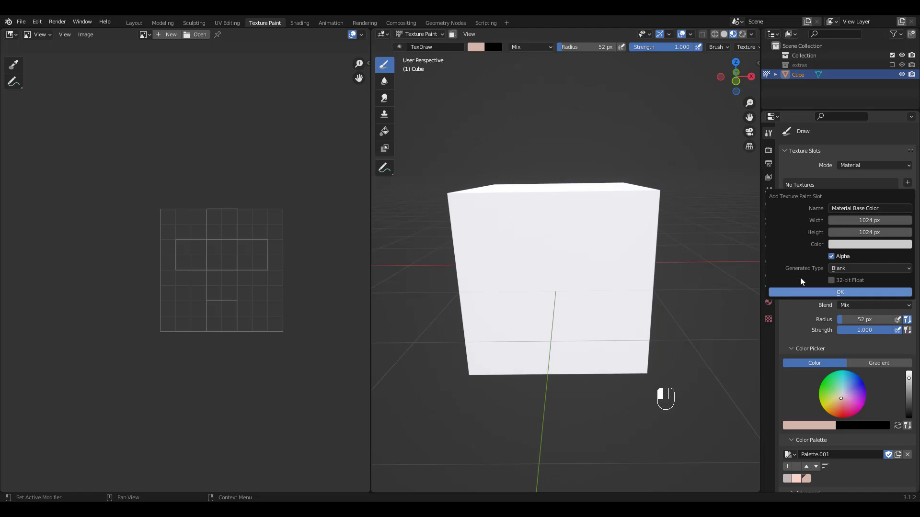
- Create the skin-toned 'cubbe' texture and display it in the image editor
text(cube)
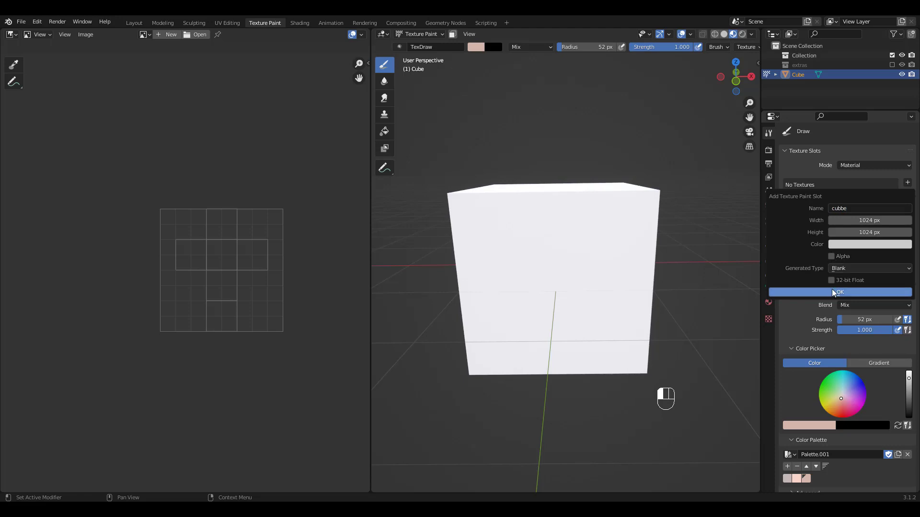
click(870, 244)
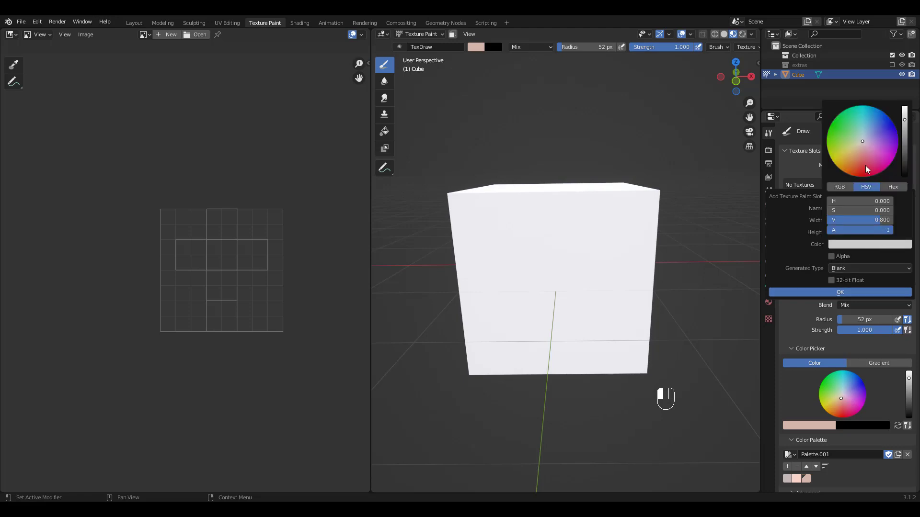
click(857, 151)
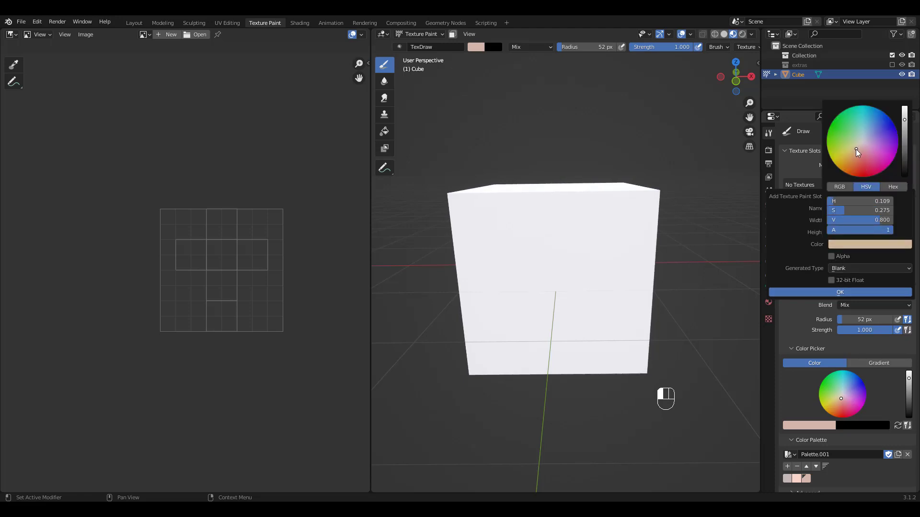
click(856, 154)
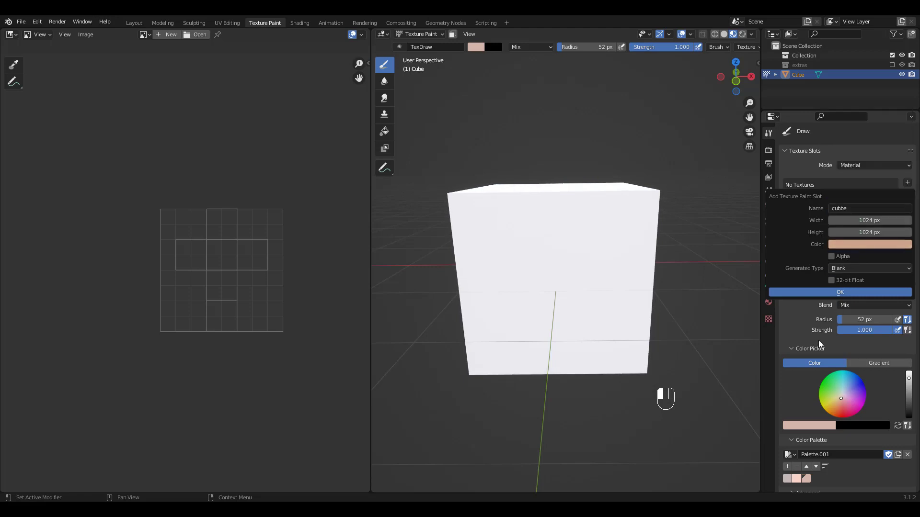
click(839, 292)
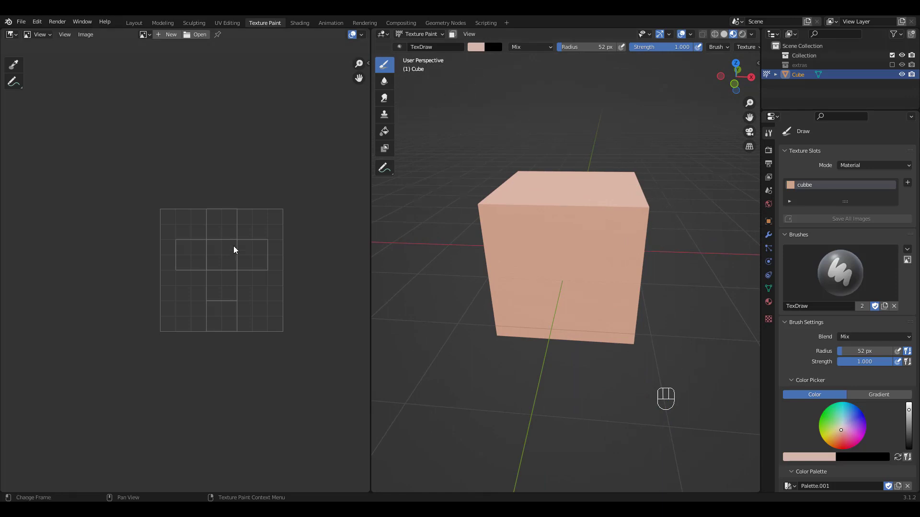
click(144, 34)
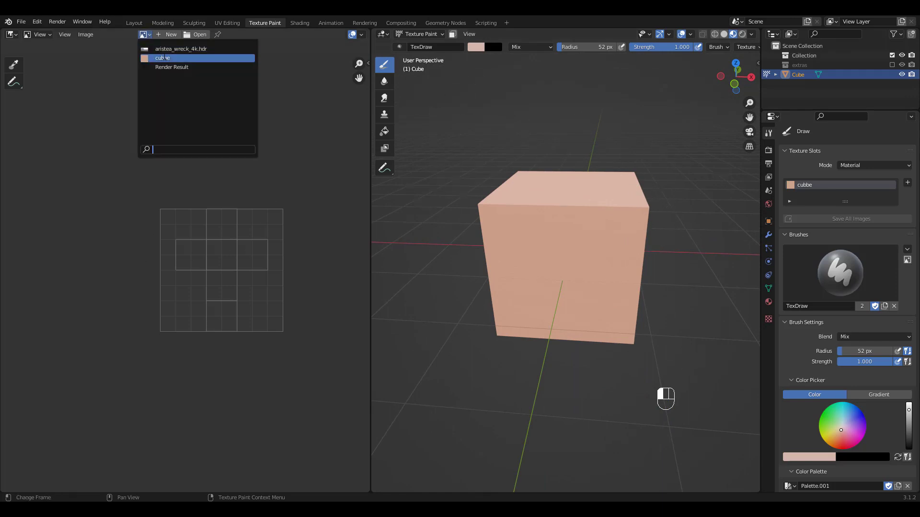
click(162, 57)
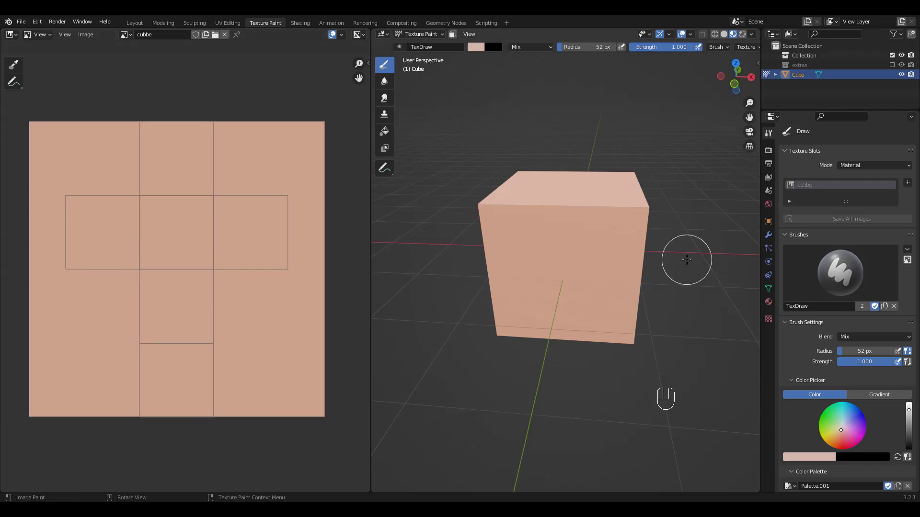
- Create a new colour palette and sample the cube's skin tone into it
scroll(down, 3)
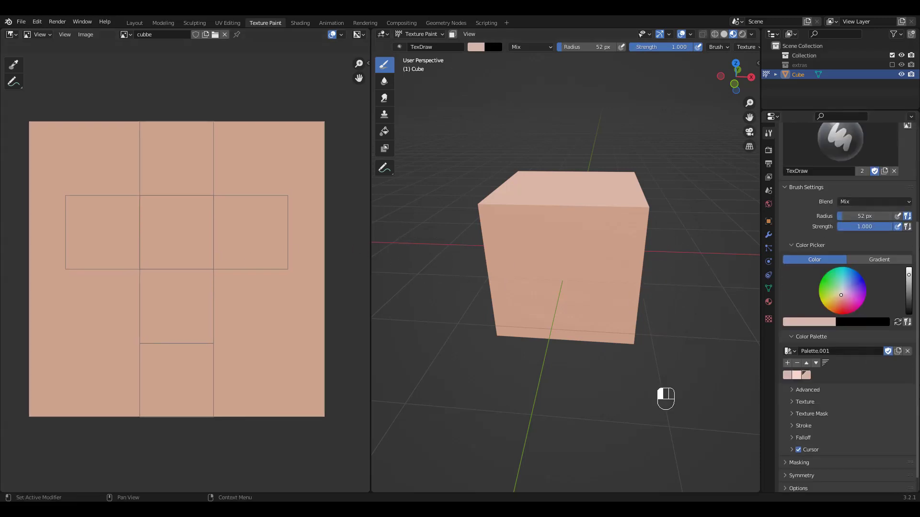
scroll(down, 3)
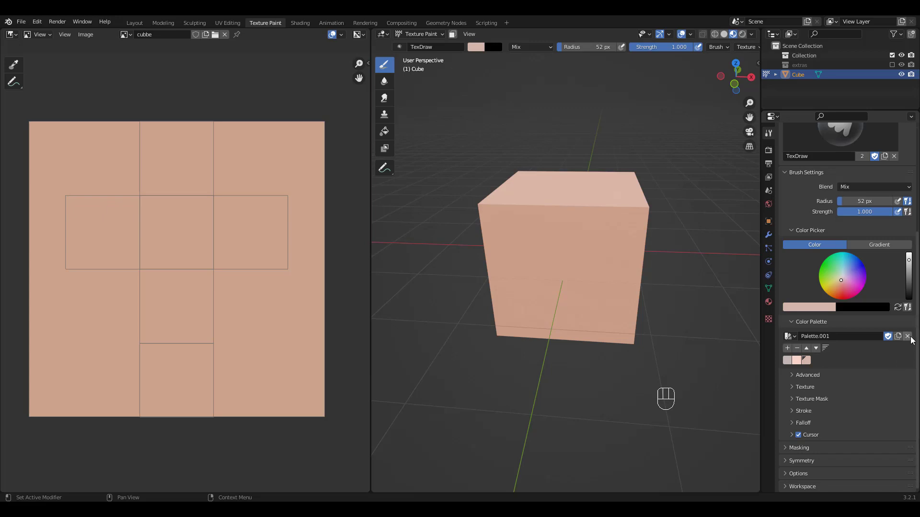
click(907, 336)
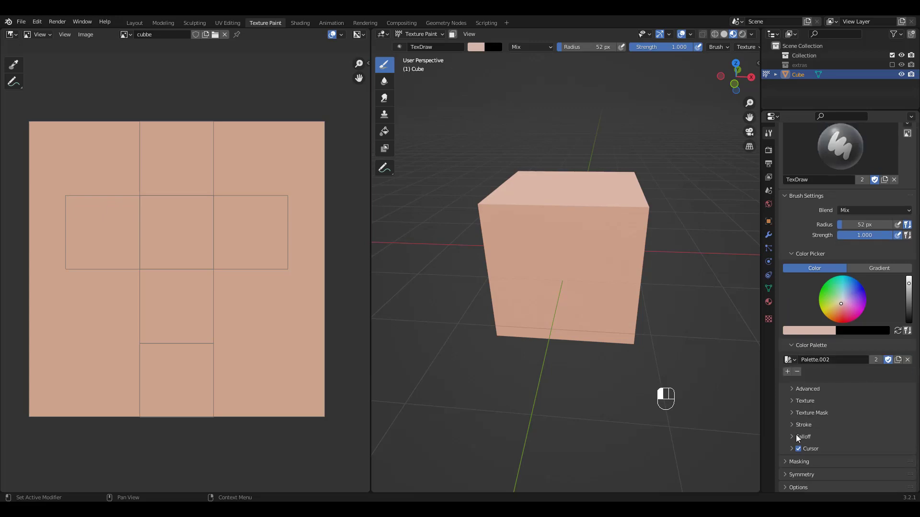
mouse_move(640, 271)
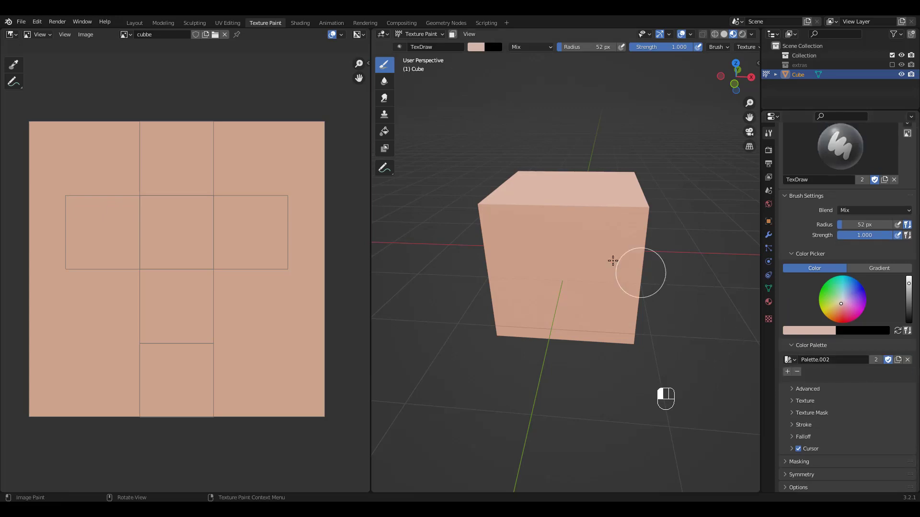
mouse_move(575, 250)
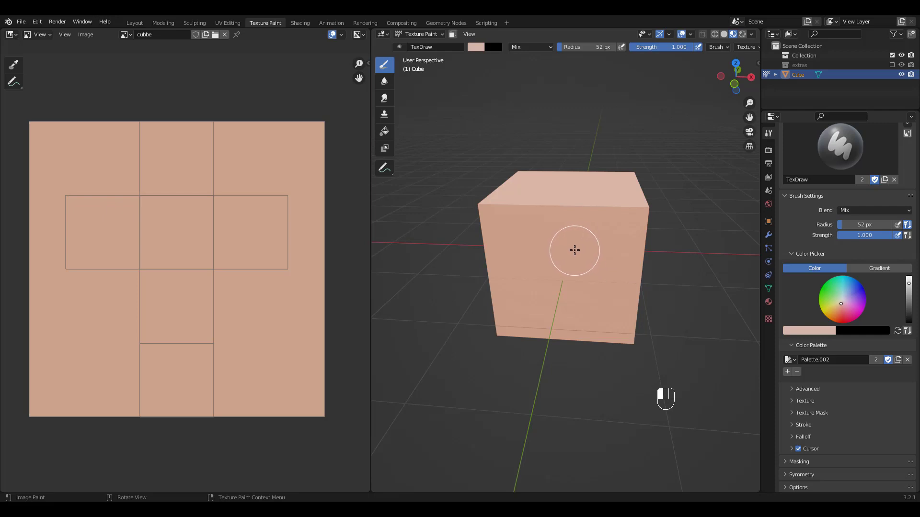
key(s)
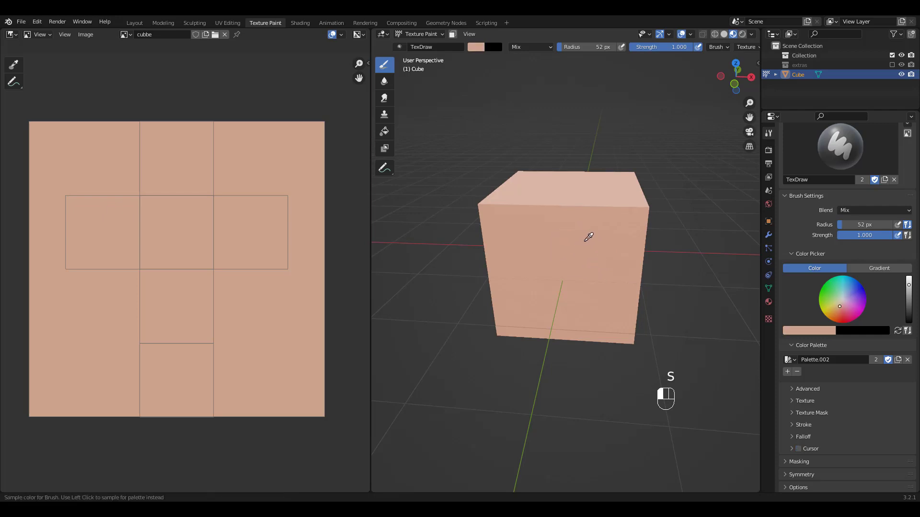
click(588, 238)
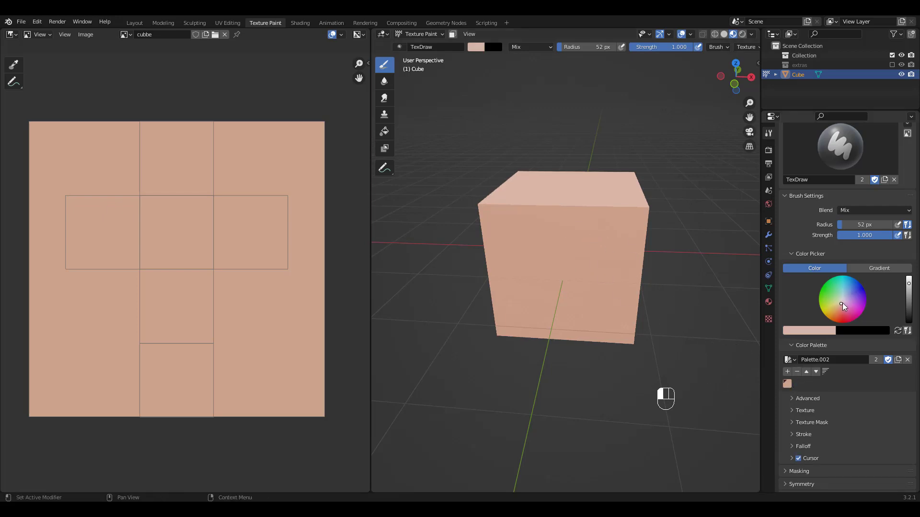
- Add yellow and red swatches to the palette, leaving red as brush colour
click(833, 306)
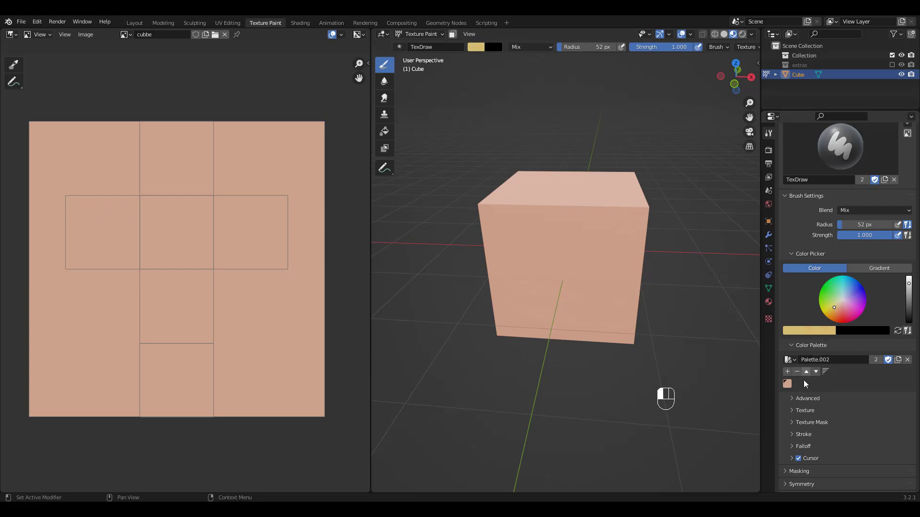
click(787, 372)
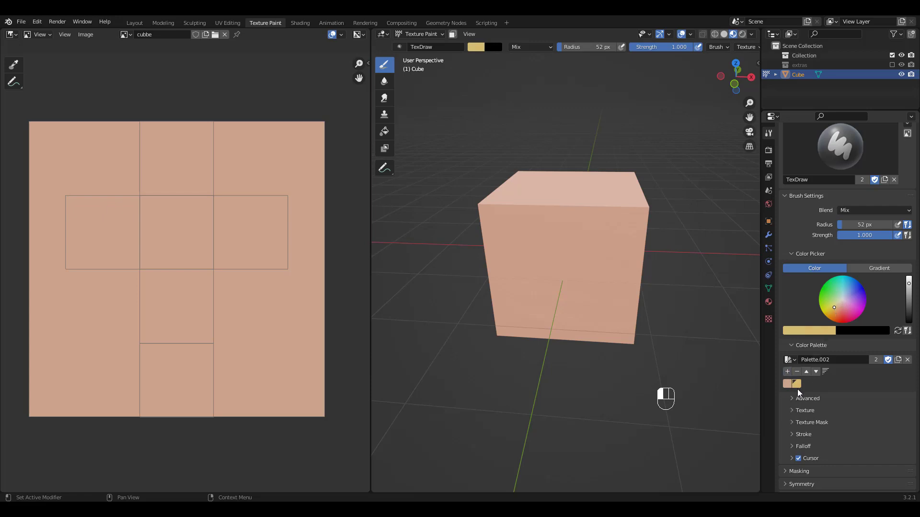
click(844, 316)
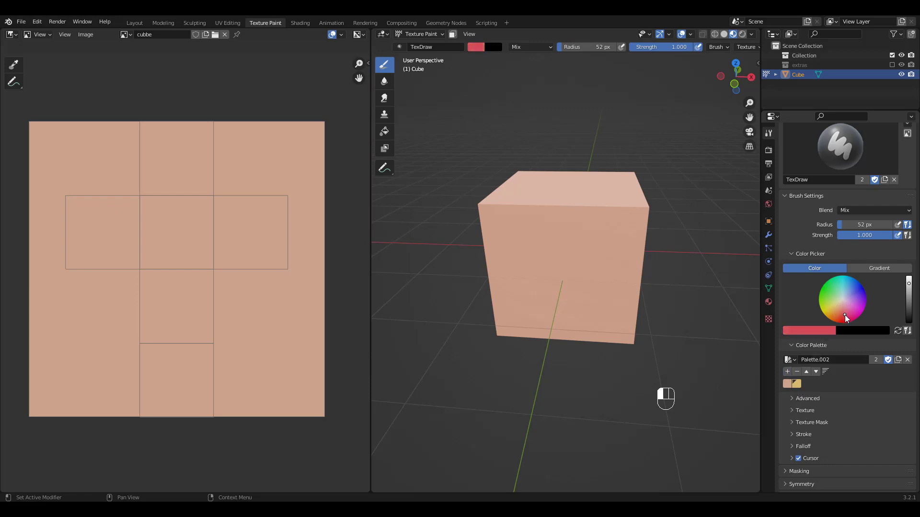
click(787, 371)
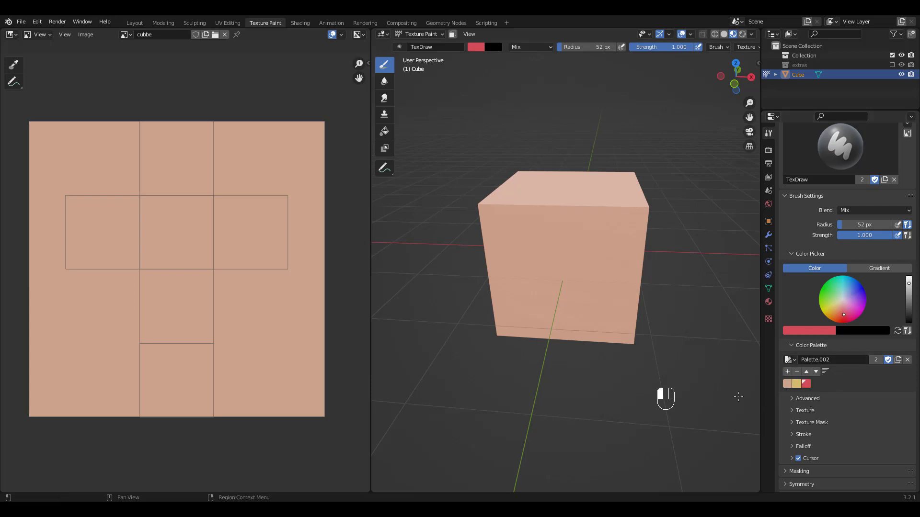
mouse_move(577, 213)
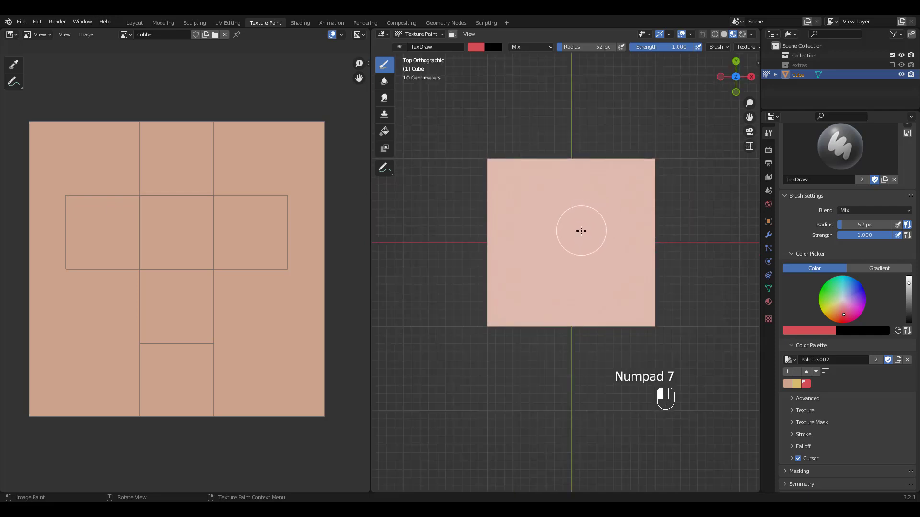
- View the cube from the top with the brush radius reduced to 19 px
key(f)
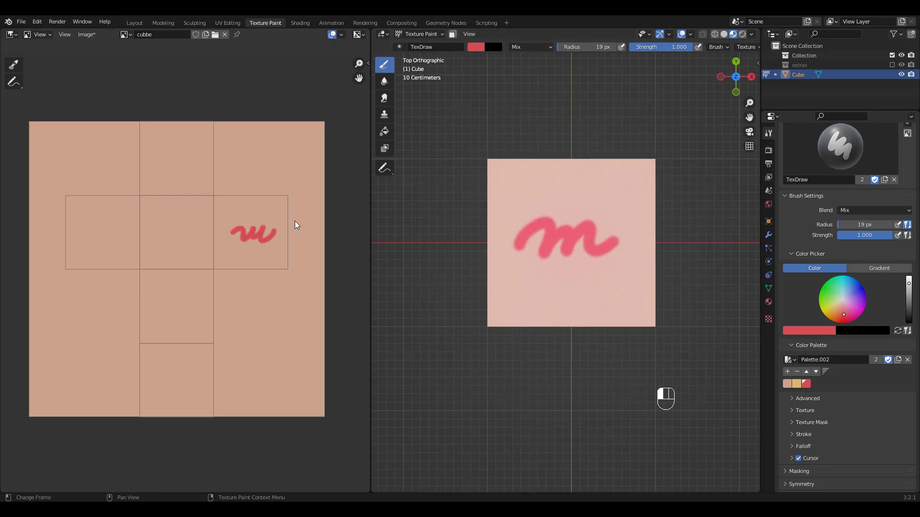
mouse_move(311, 282)
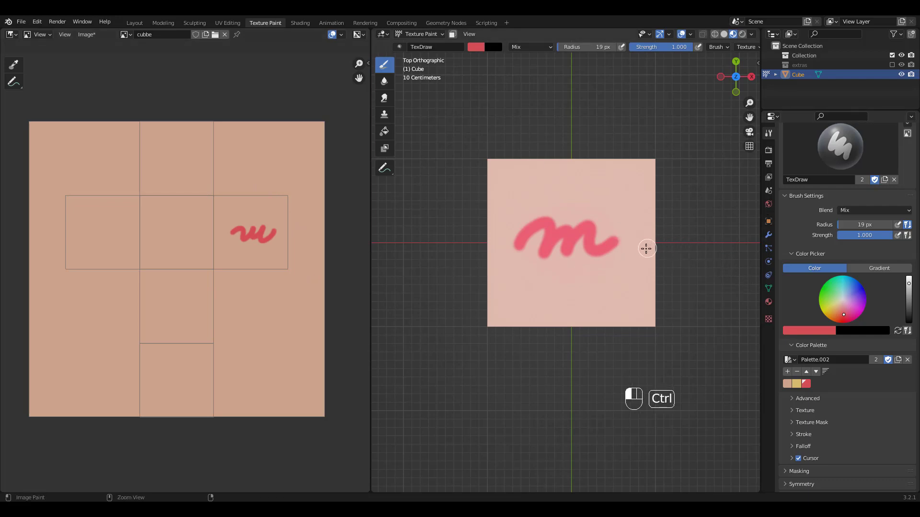
- Undo the red squiggle and enable Mirror X painting symmetry
key(ctrl+z)
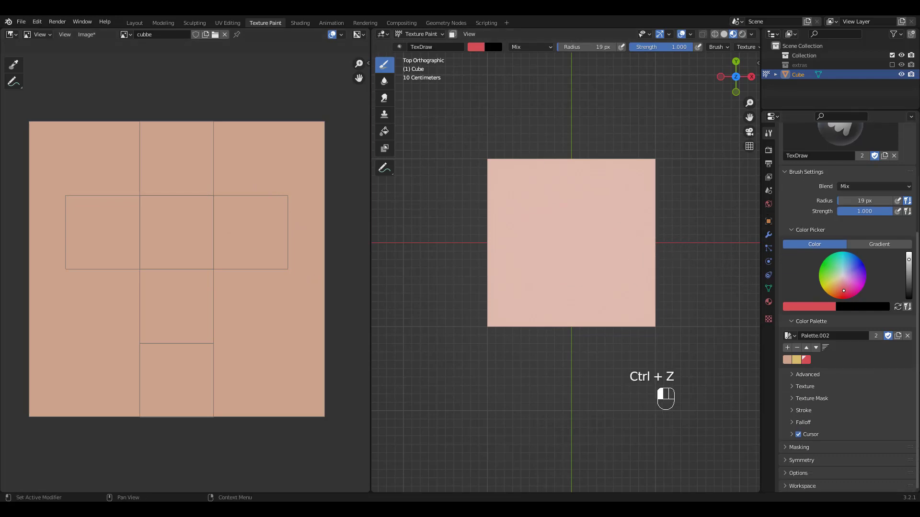
click(802, 460)
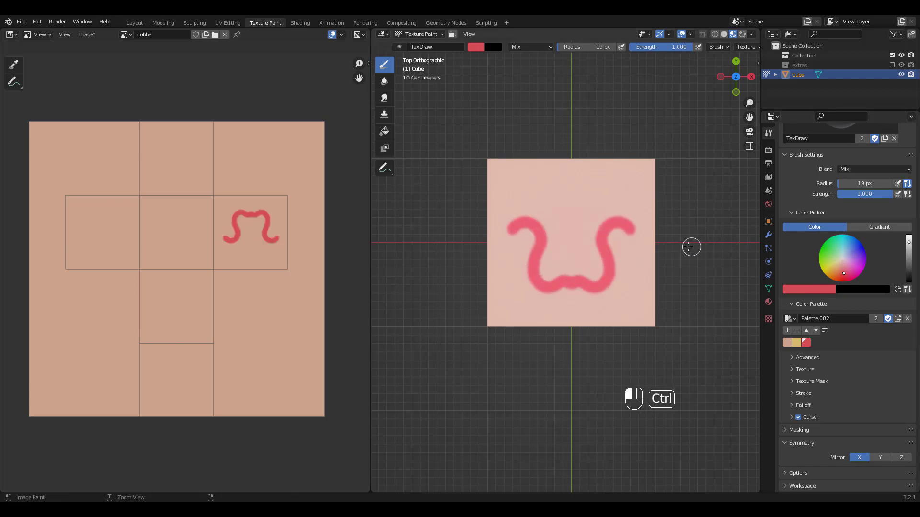
- Undo the mirrored stroke, test a stabilized stroke, then undo that too
key(ctrl+z)
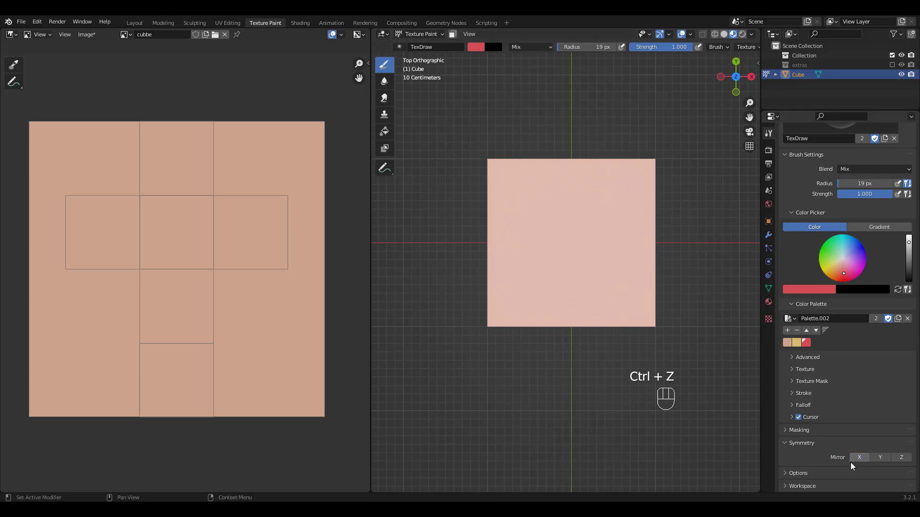
click(802, 393)
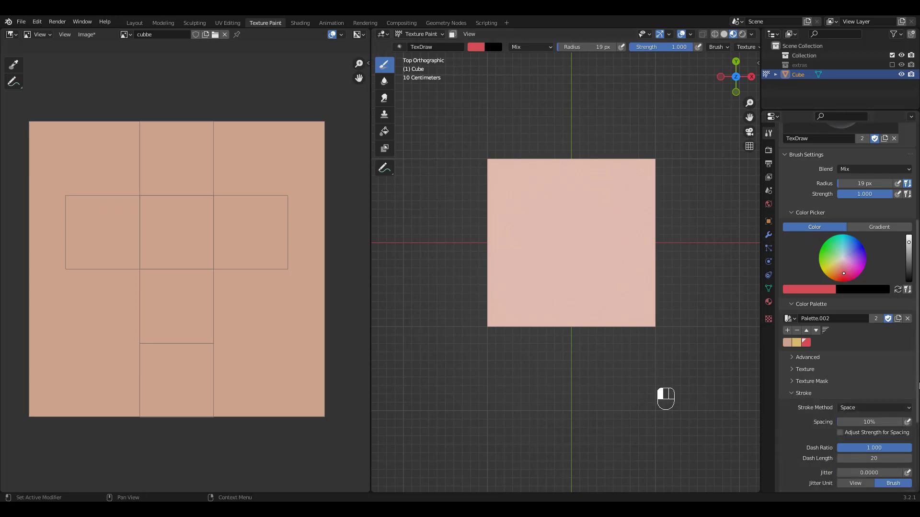
scroll(down, 3)
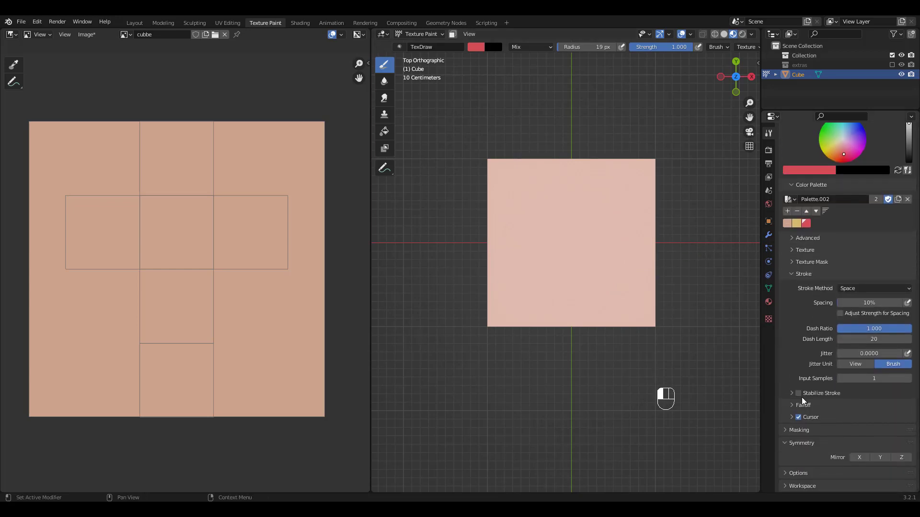
click(798, 393)
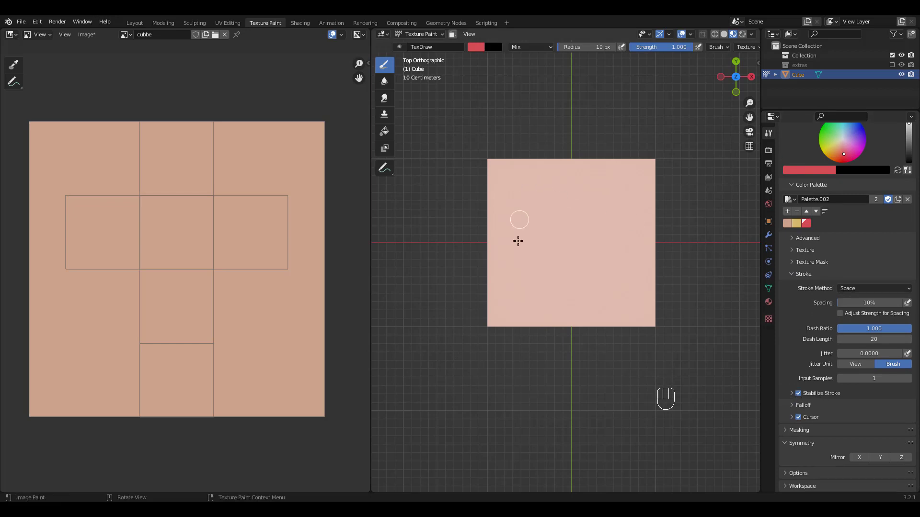
mouse_move(531, 235)
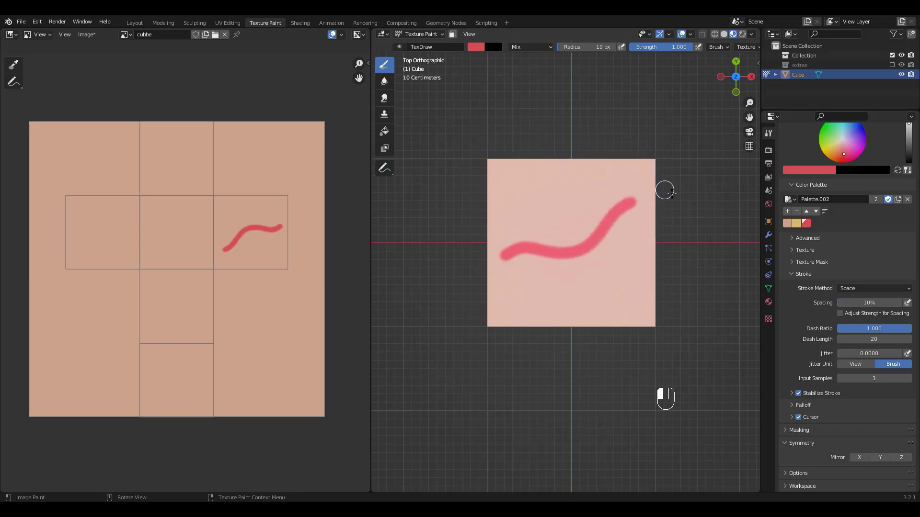
mouse_move(731, 311)
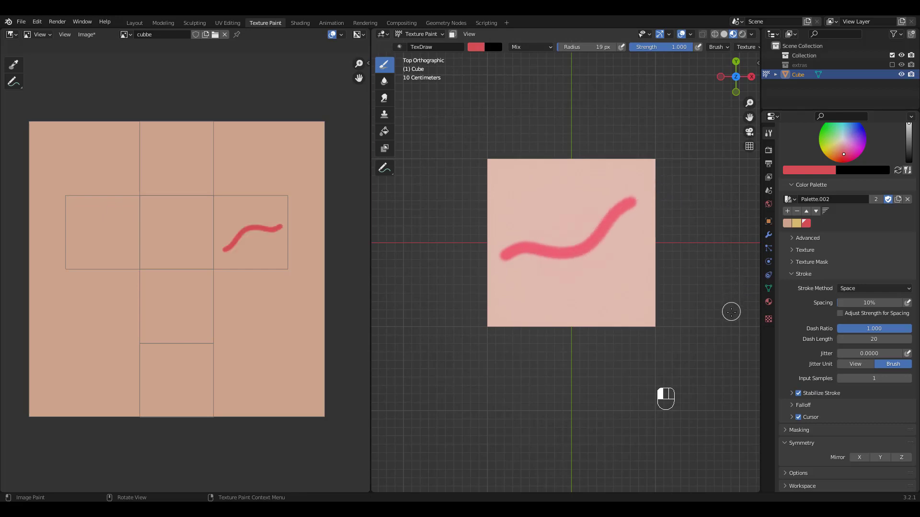
key(ctrl+z)
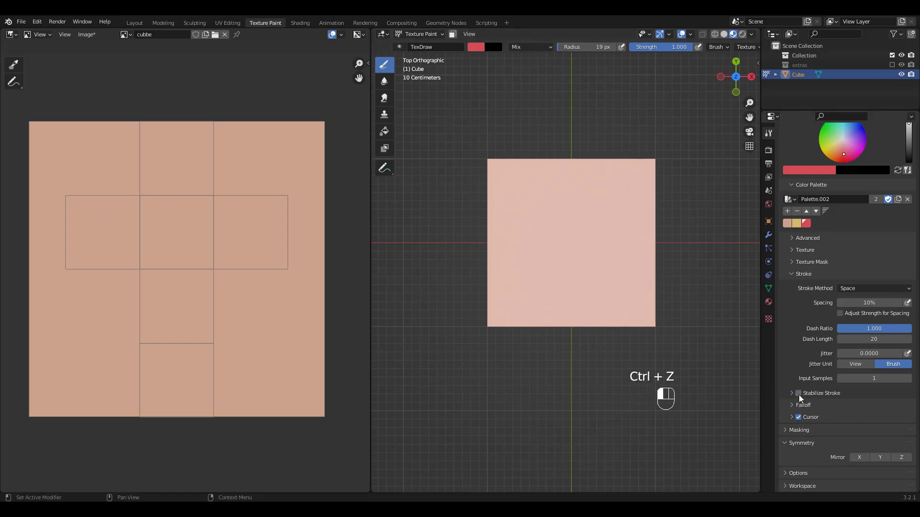
mouse_move(619, 261)
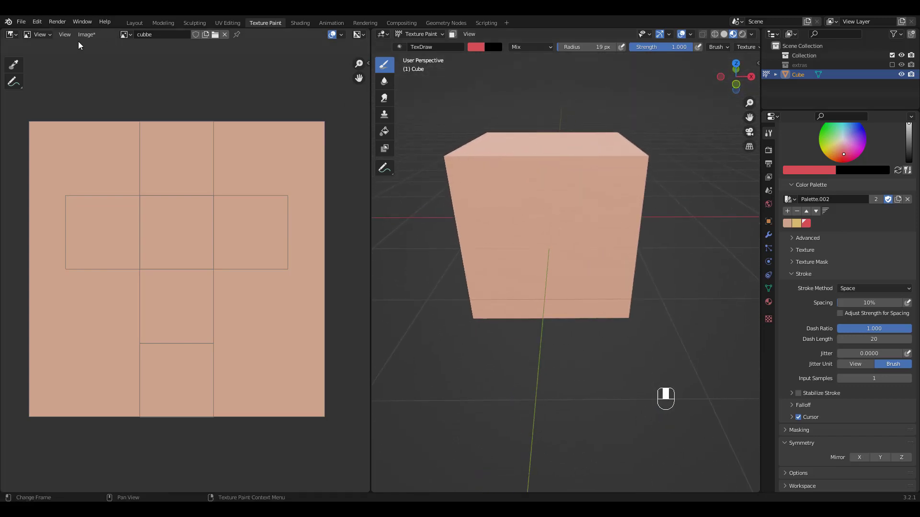
- Save the texture image to disk as cubbe.png
click(86, 34)
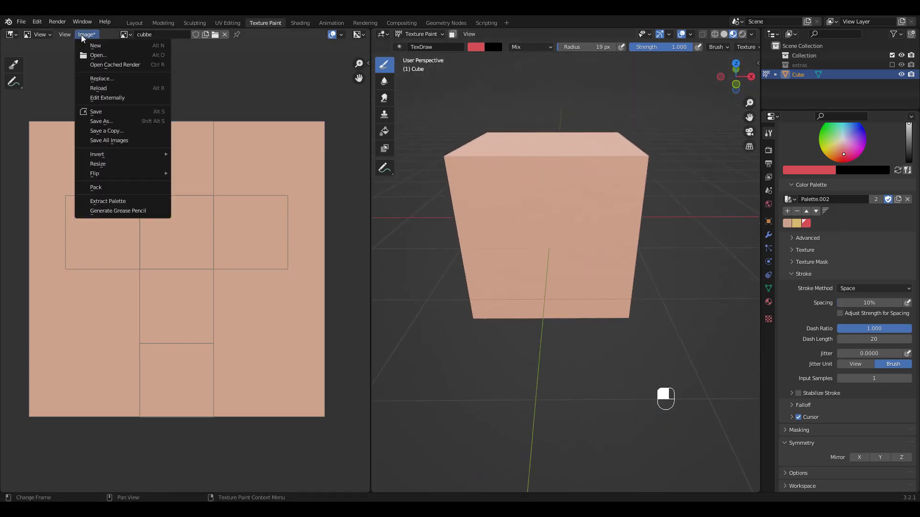
mouse_move(101, 121)
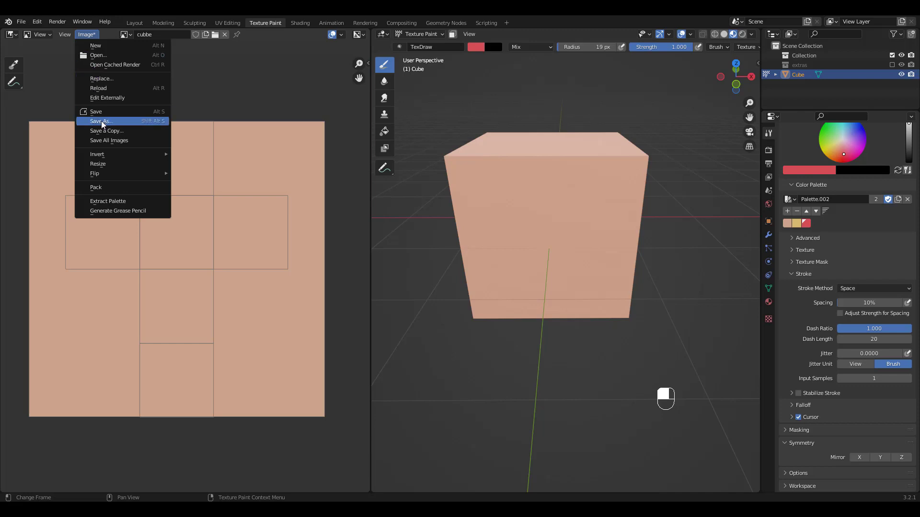
mouse_move(101, 121)
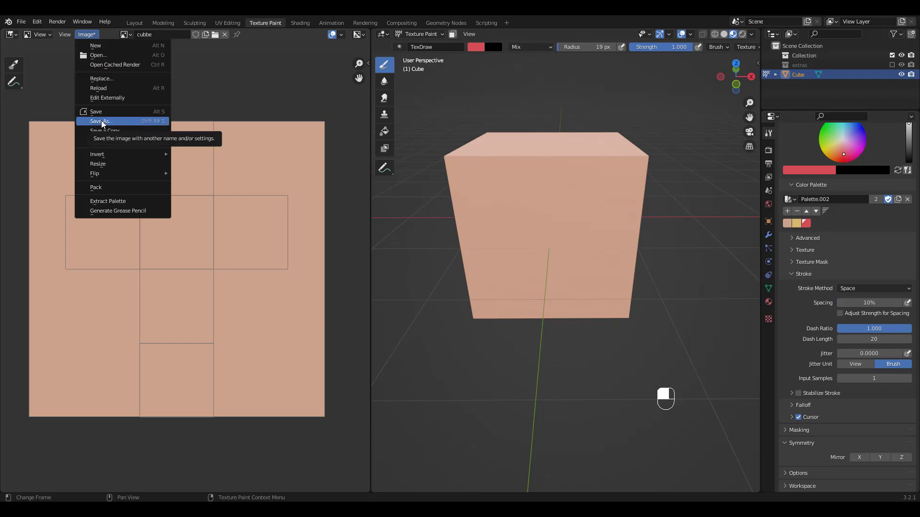
click(102, 121)
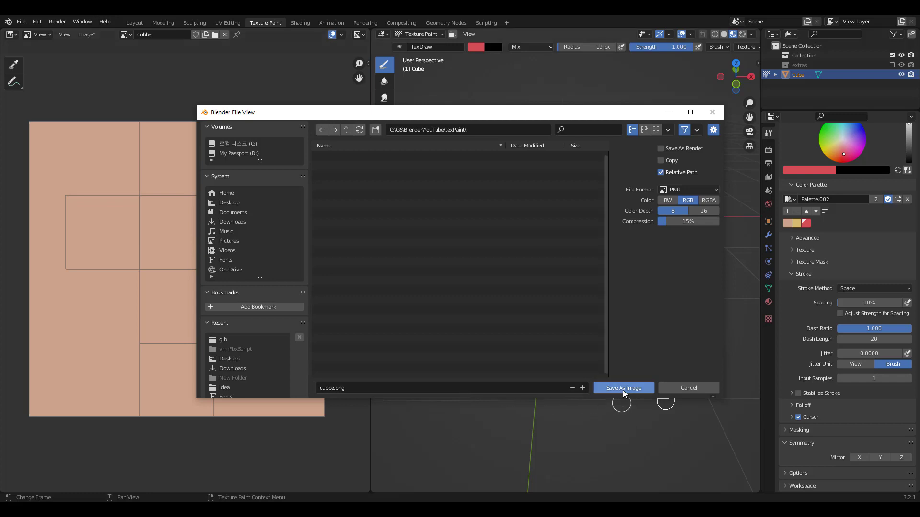
click(622, 387)
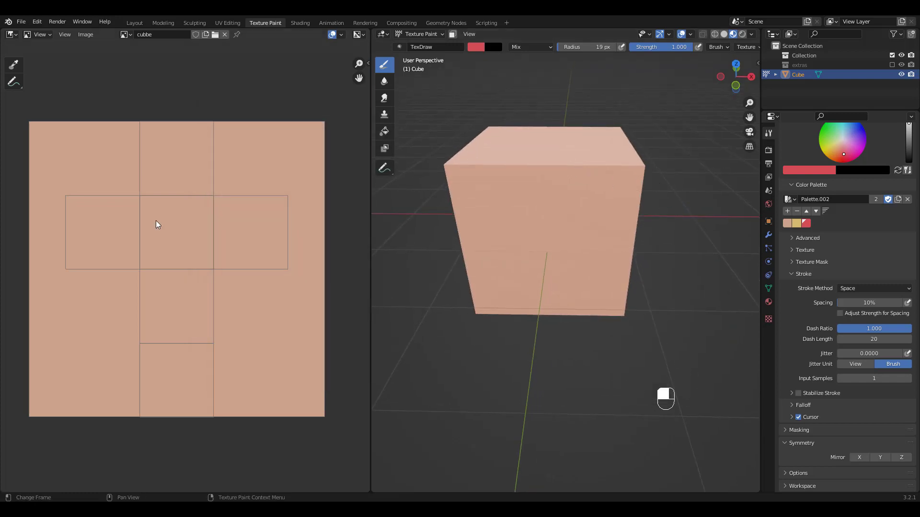
mouse_move(149, 219)
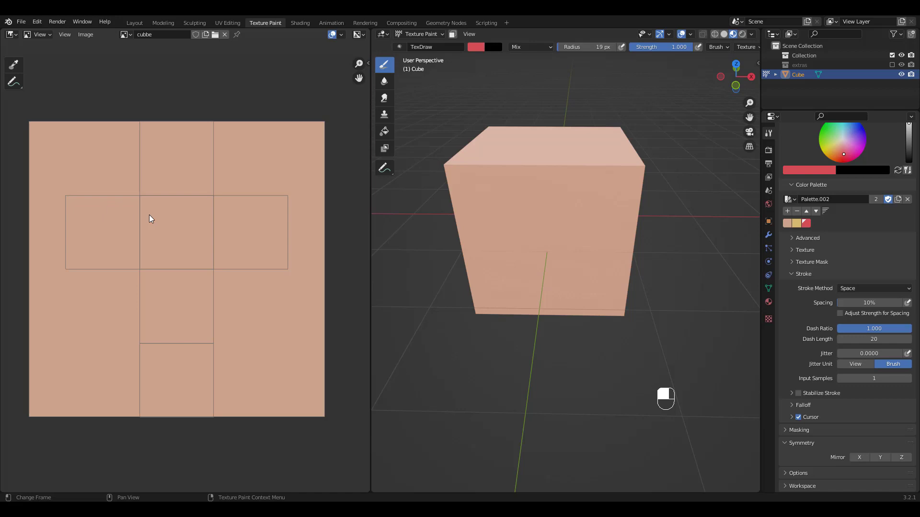
mouse_move(39, 34)
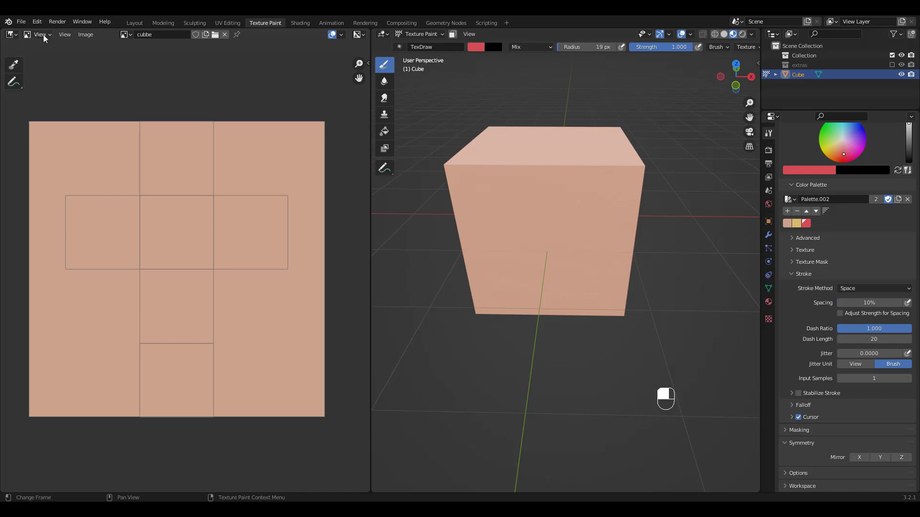
- Switch the Image Editor to Paint mode and undo the red squiggle on the top face
click(39, 34)
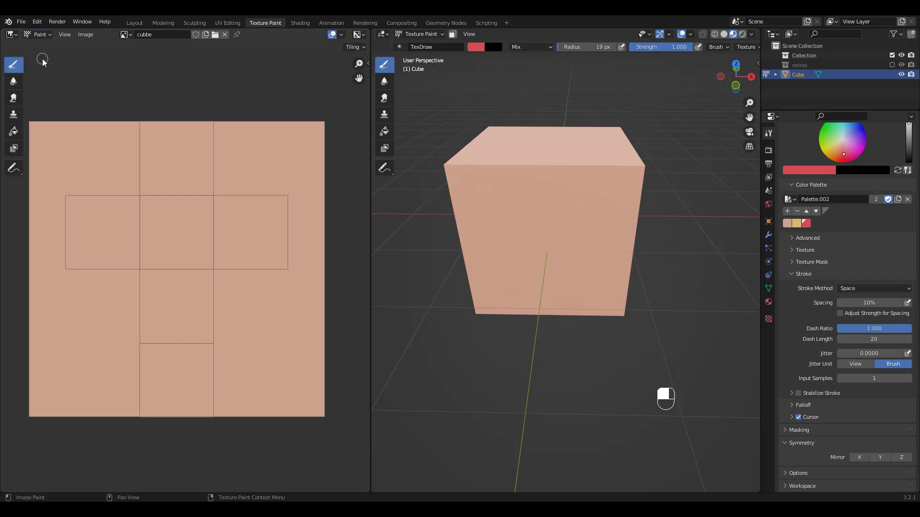
mouse_move(232, 230)
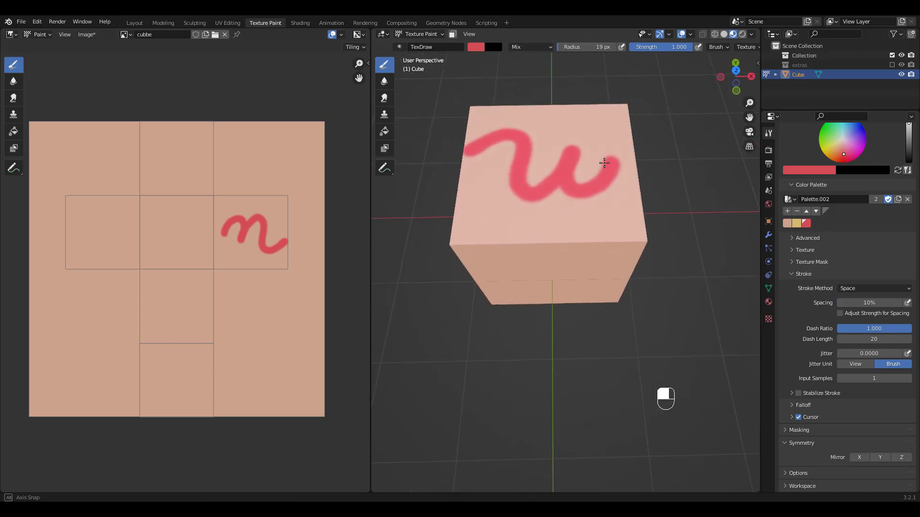
key(ctrl+z)
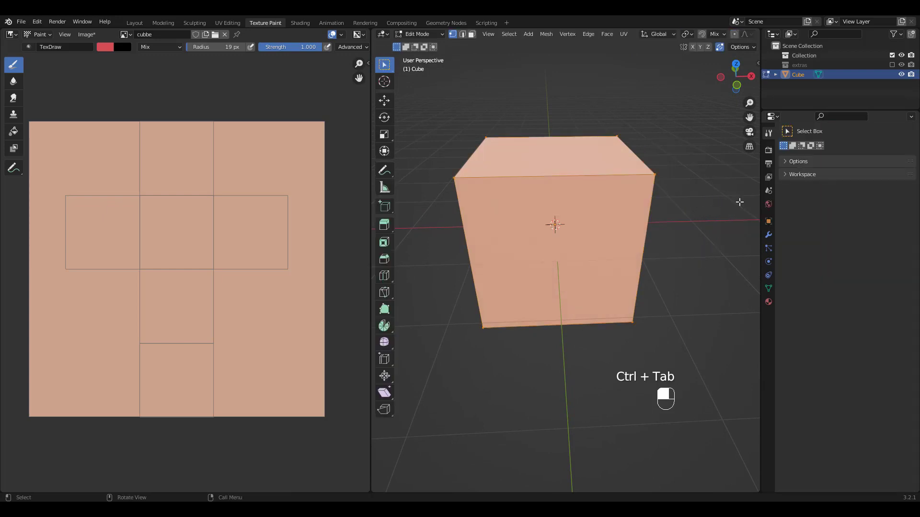
- Enter face select mode on the cube to isolate its top face for masking
key(3)
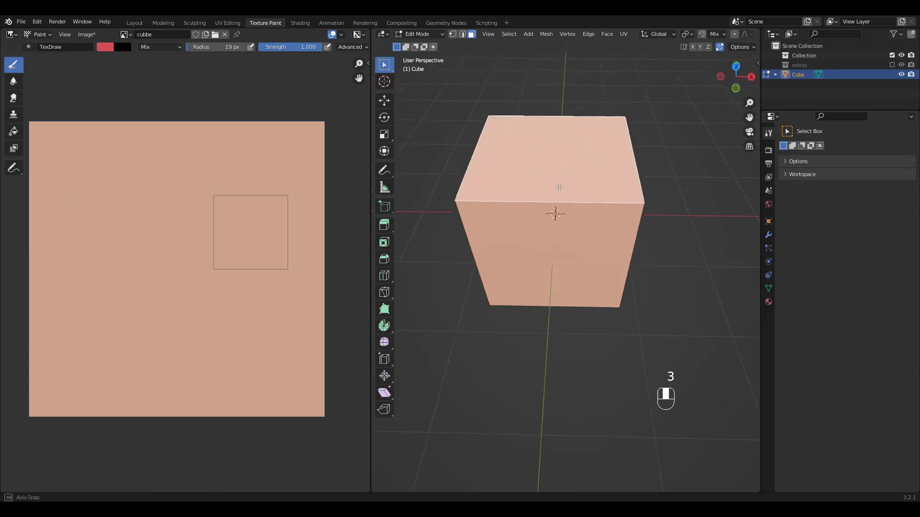
key(ctrl+tab)
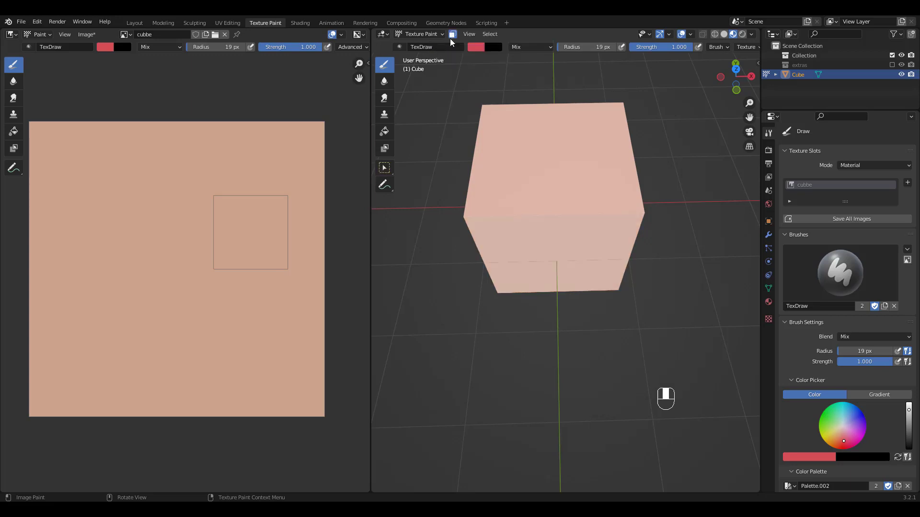
mouse_move(386, 139)
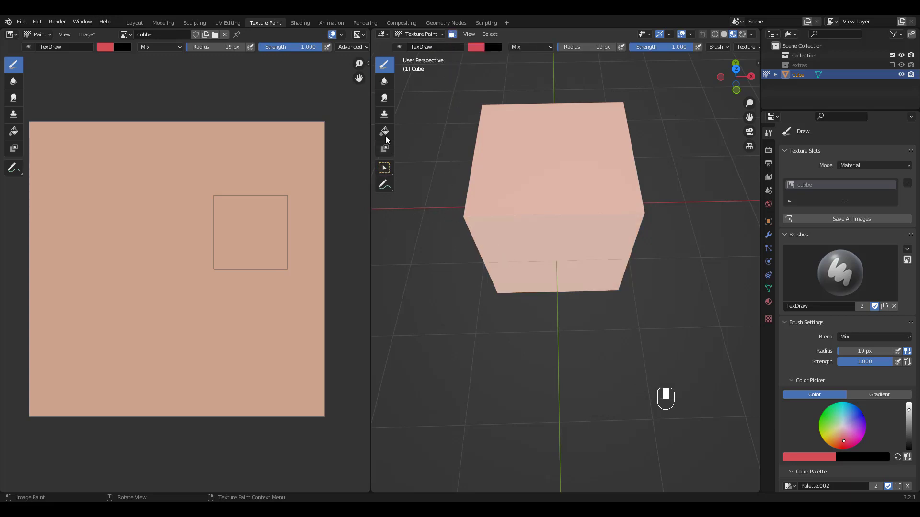
- Fill the top face with yellow using the Fill tool, undoing the stray red stroke
click(384, 131)
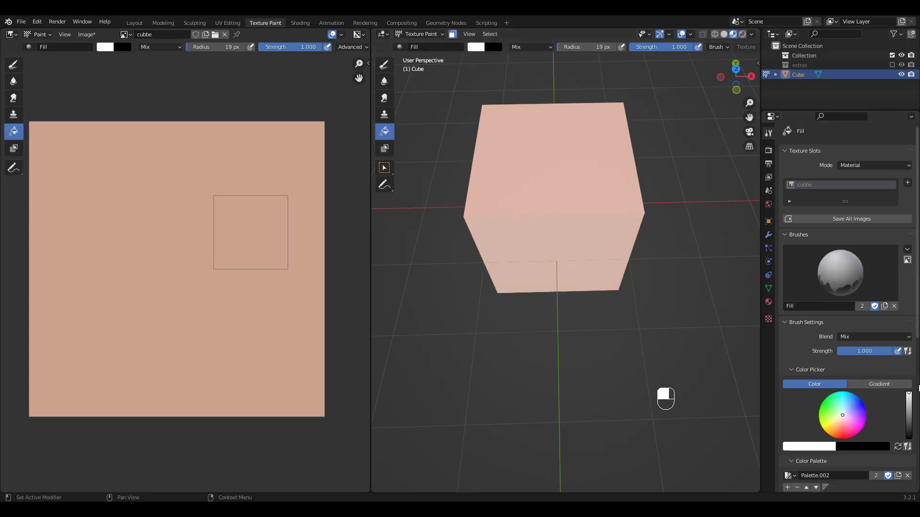
scroll(down, 3)
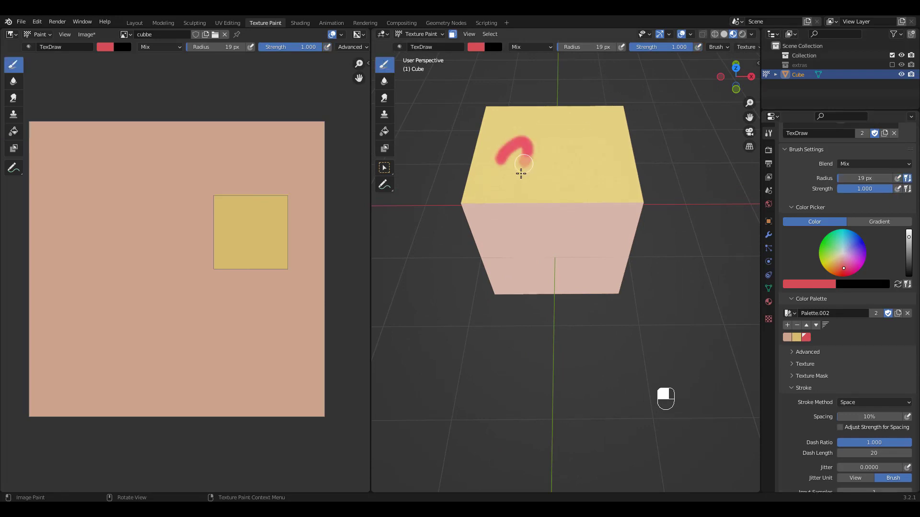
key(ctrl+z)
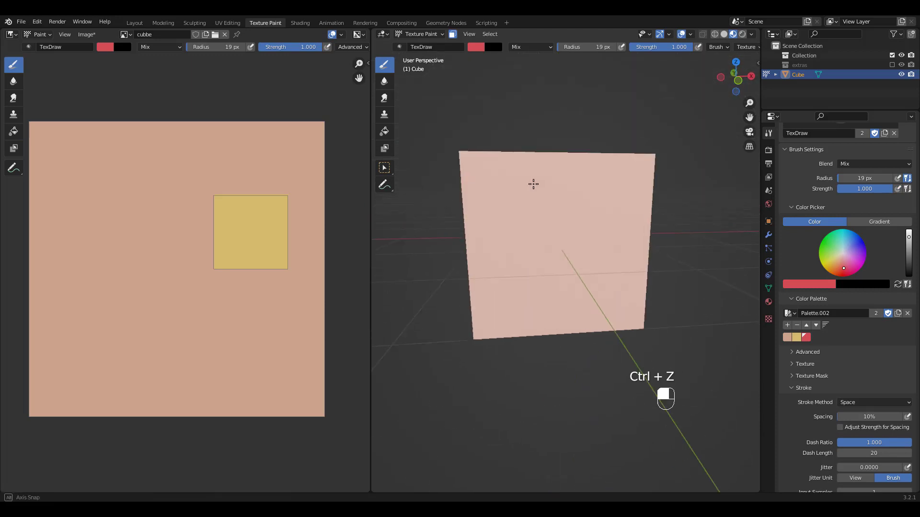